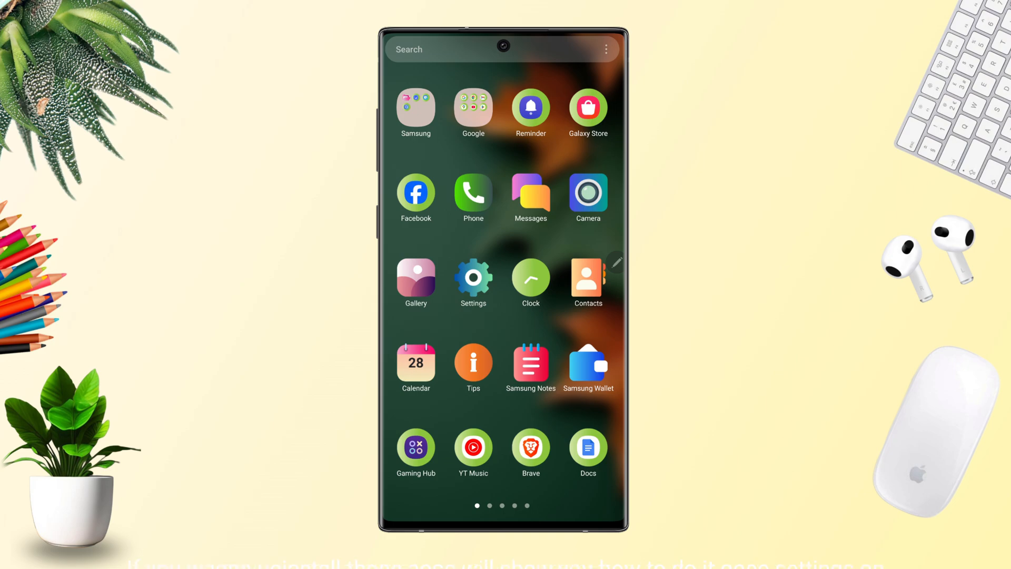
- Go from the home screen into Settings and Security and privacy
click(472, 276)
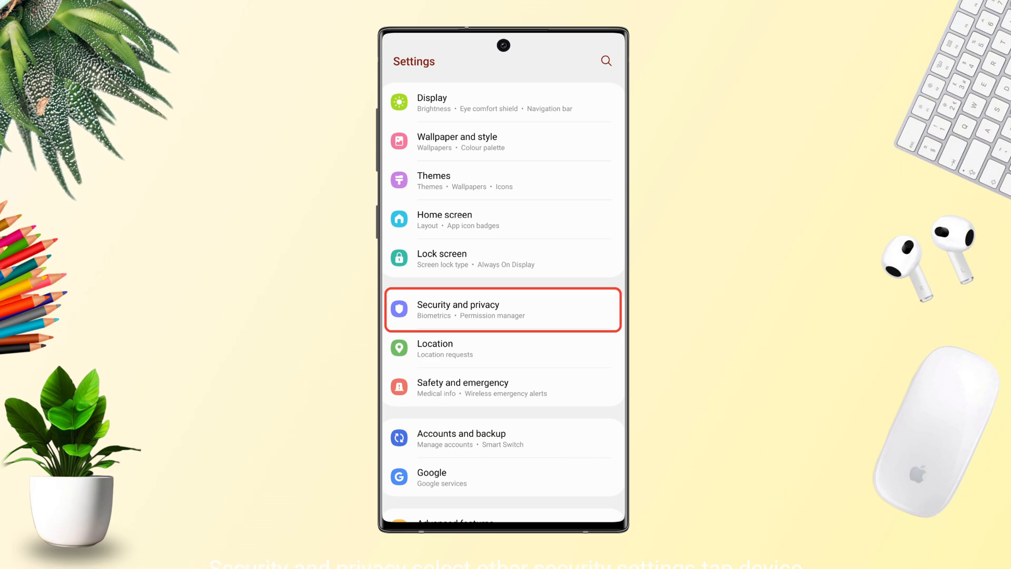
click(502, 309)
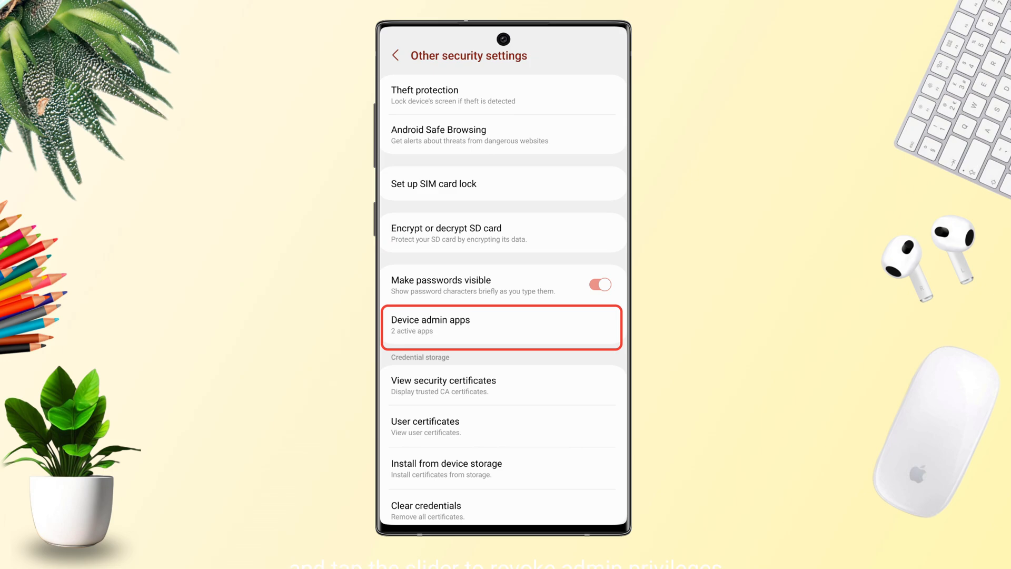
- Turn off Link to Windows' device admin access in the Device admin apps list
click(502, 327)
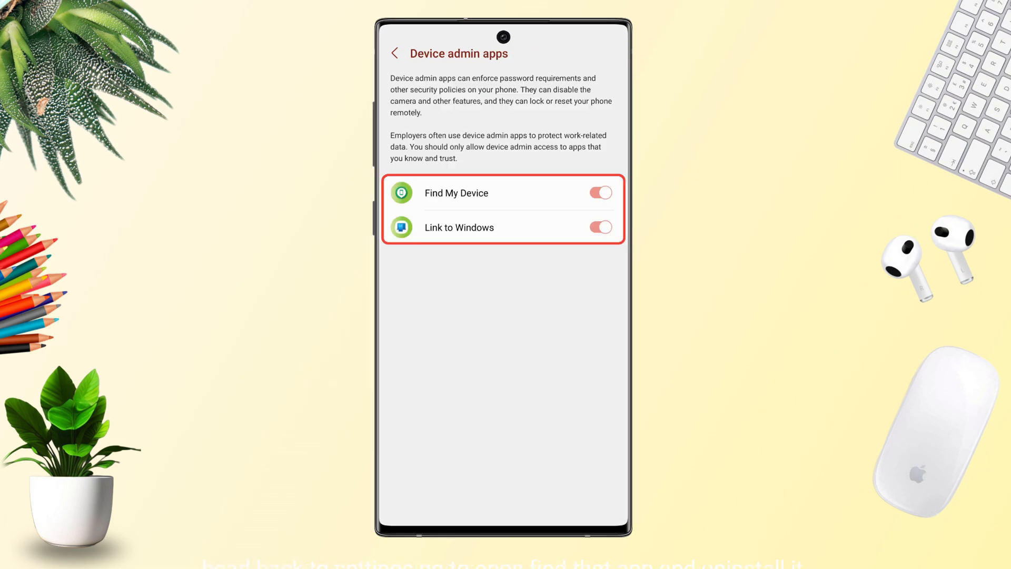
click(394, 53)
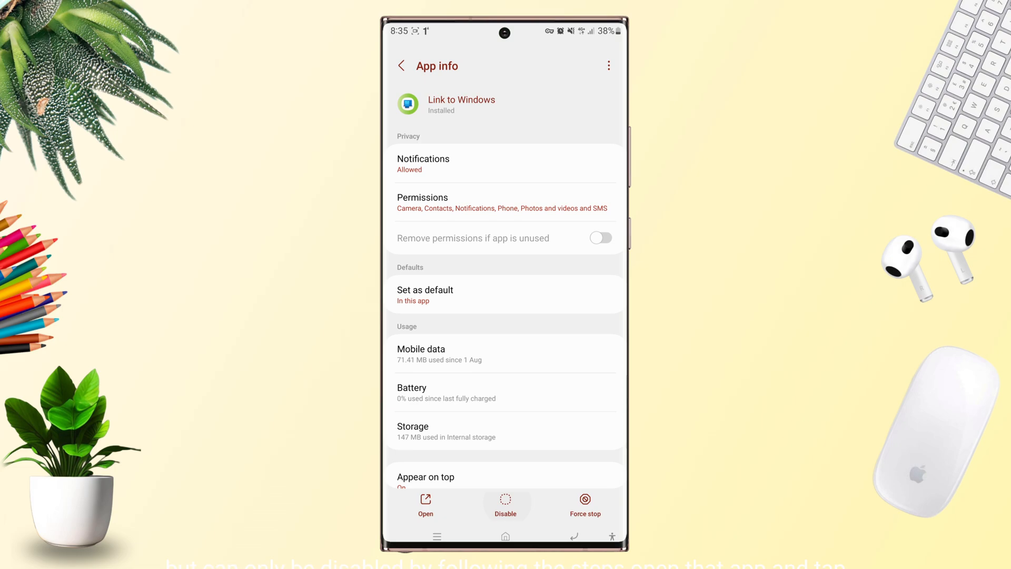
- Disable Link to Windows from its App info page and return to the Apps list
click(506, 506)
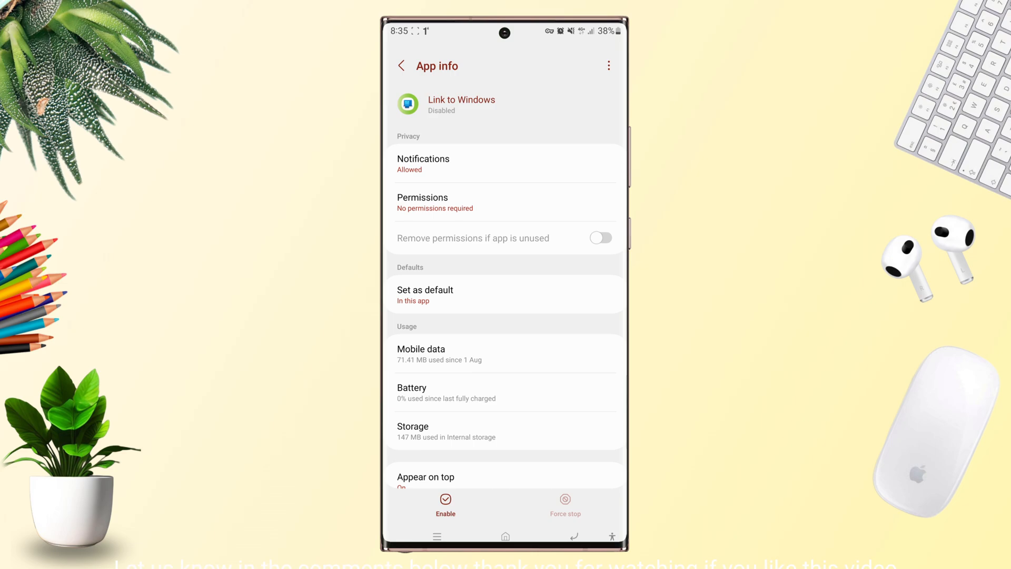
click(400, 65)
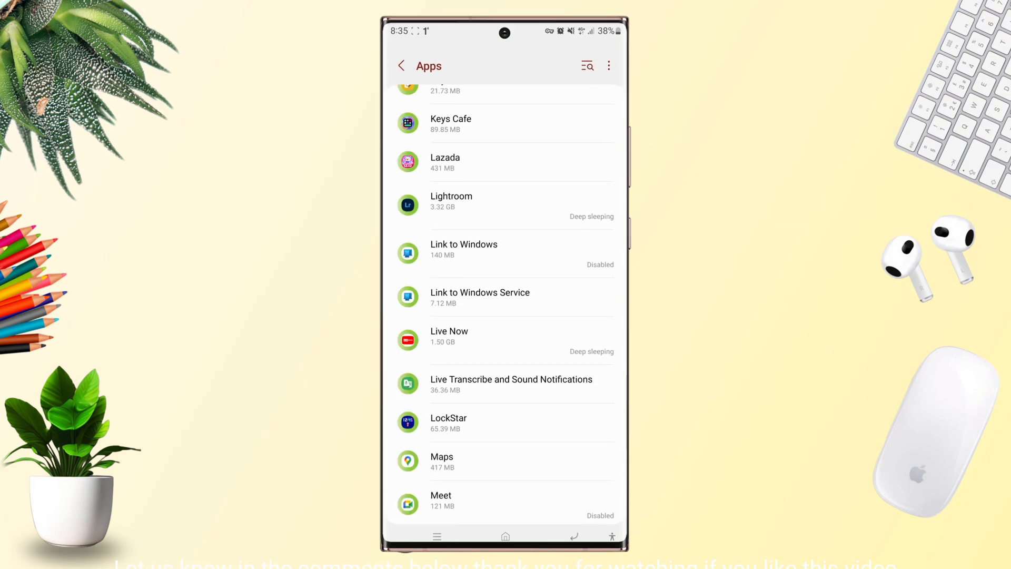
- Find Lazada in the Apps list and confirm its uninstall
scroll(down, 3)
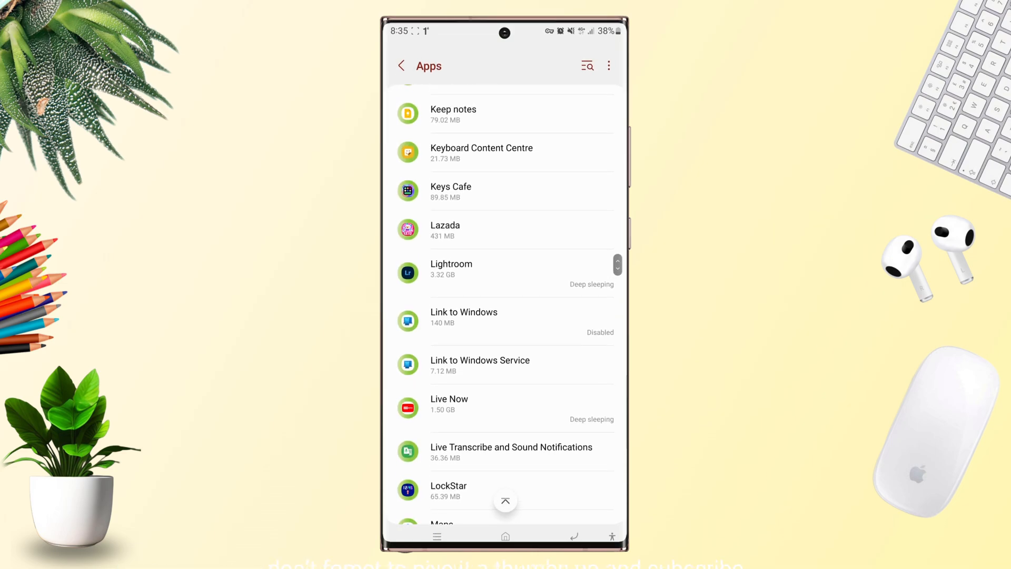
click(445, 230)
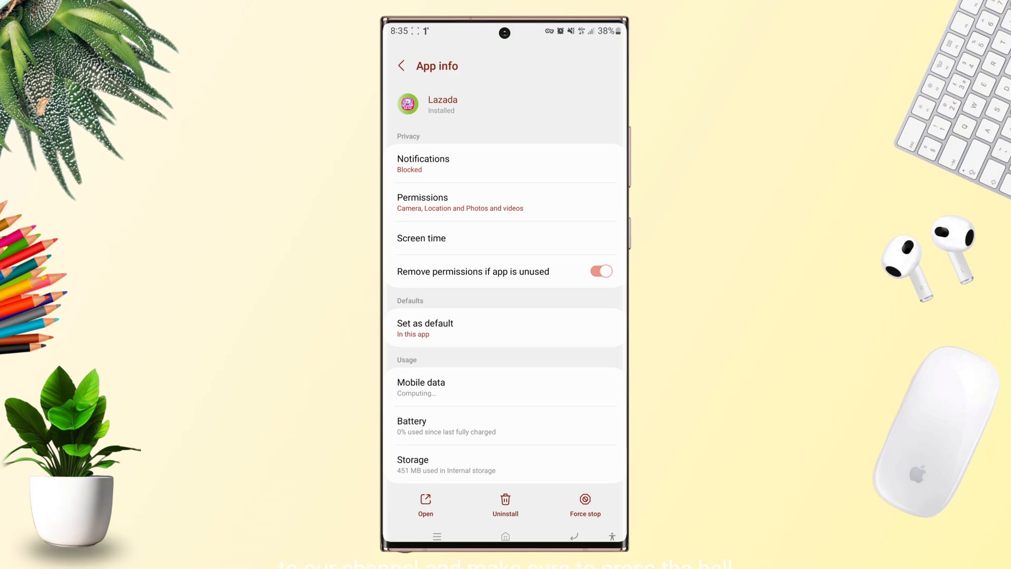
click(505, 505)
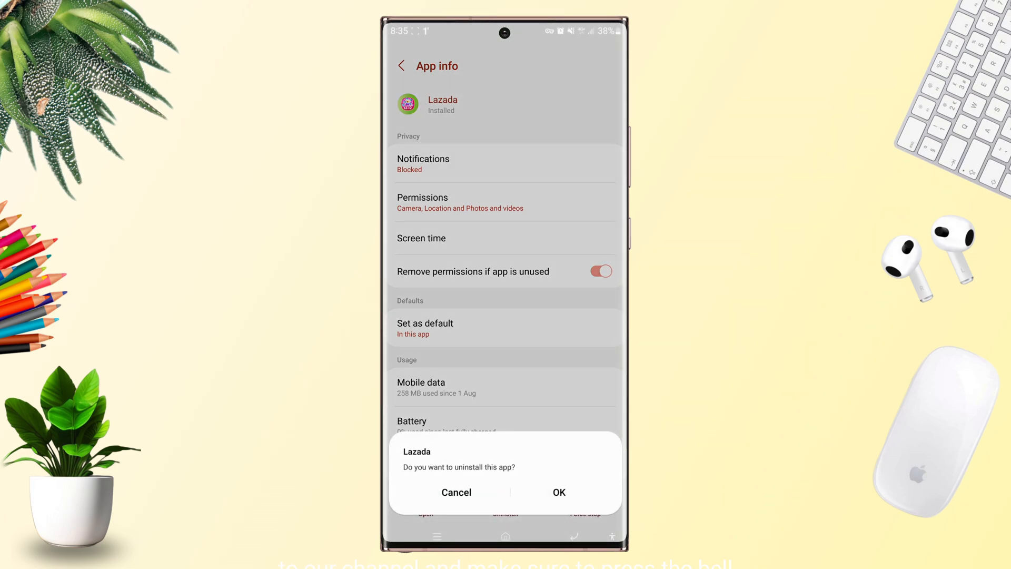
click(558, 492)
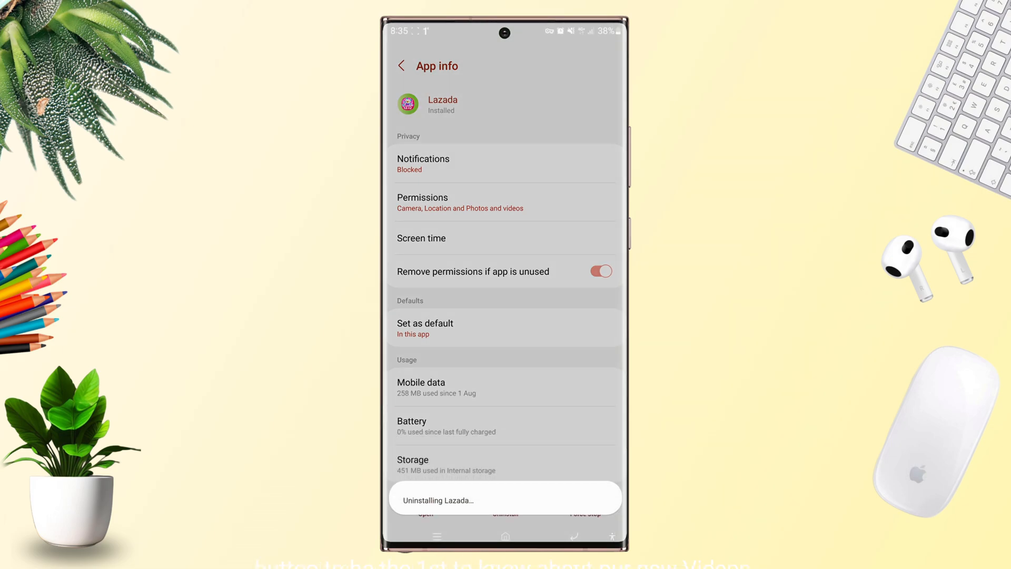